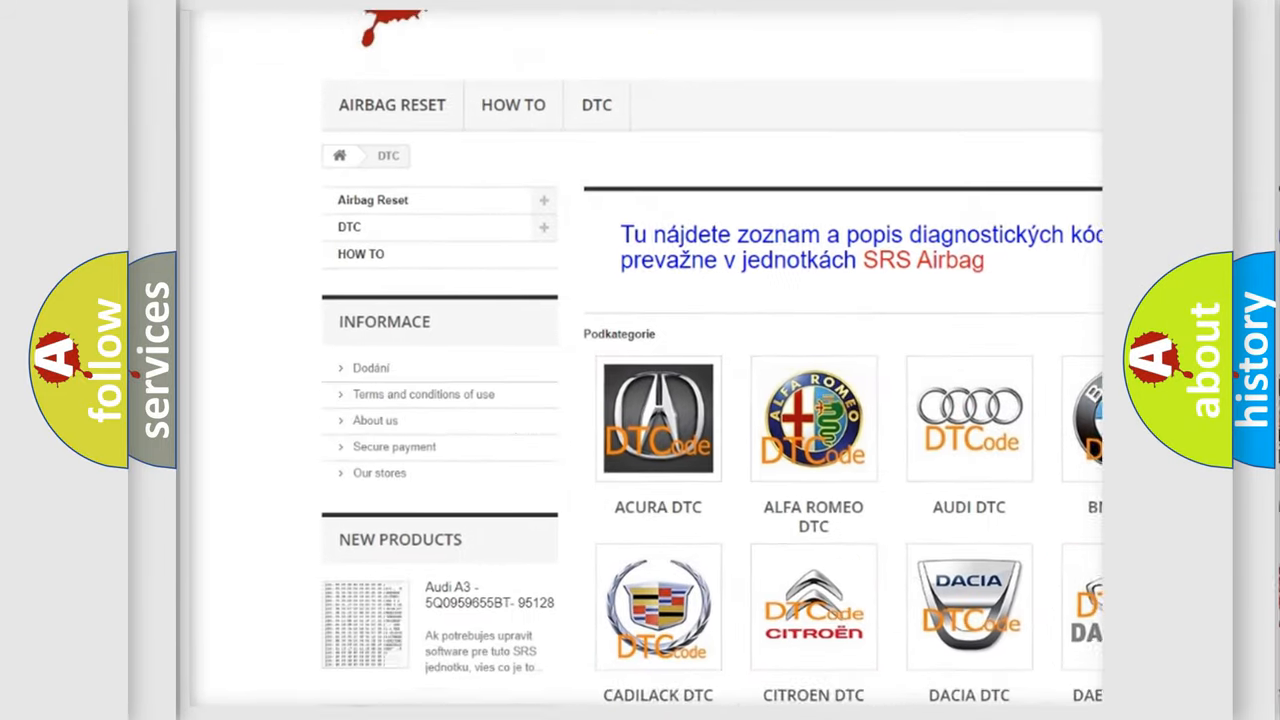
{"action": "scroll", "scroll_direction": "down", "scroll_amount": 3}
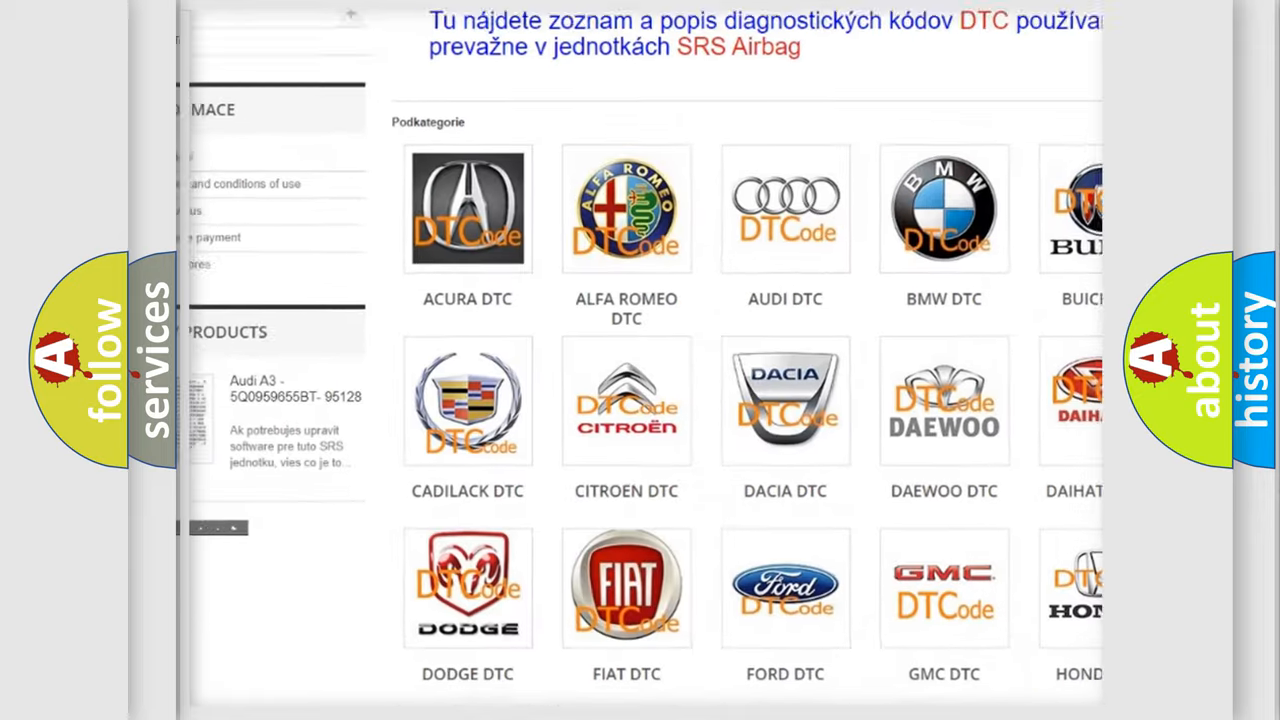
{"action": "scroll", "scroll_direction": "down", "scroll_amount": 3}
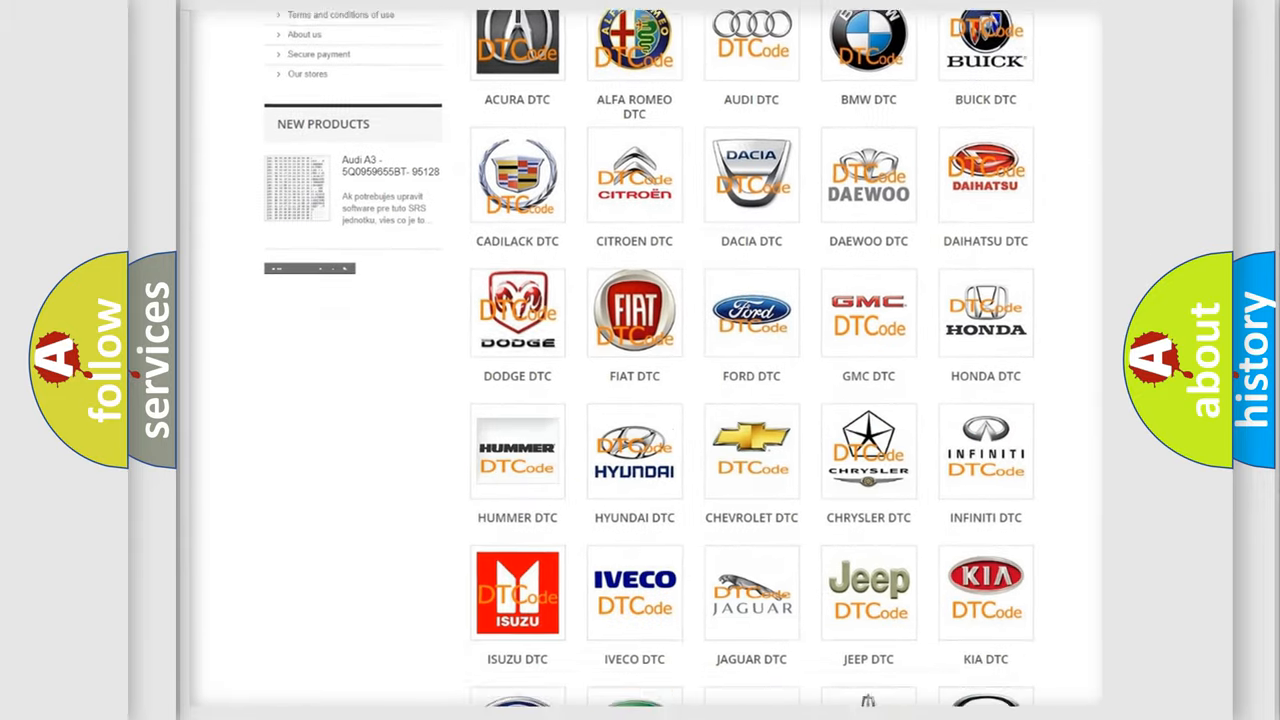
{"action": "scroll", "scroll_direction": "down", "scroll_amount": 3}
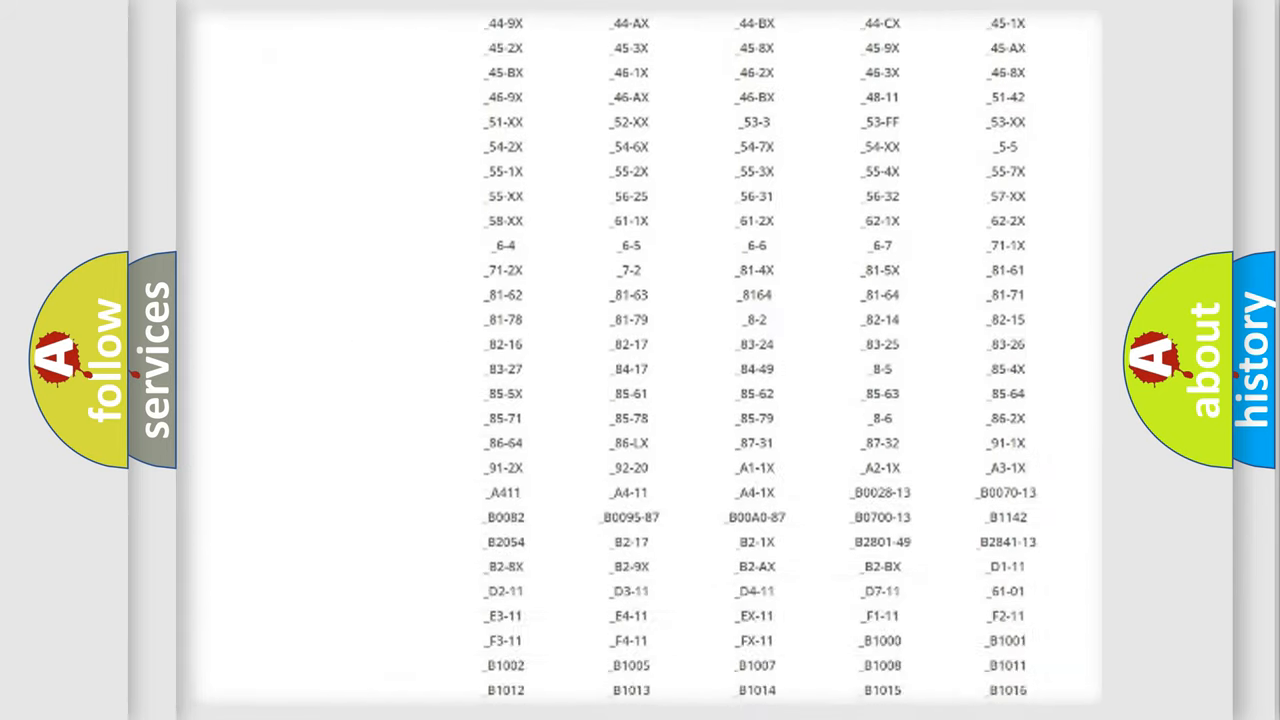
{"action": "scroll", "scroll_direction": "down", "scroll_amount": 3}
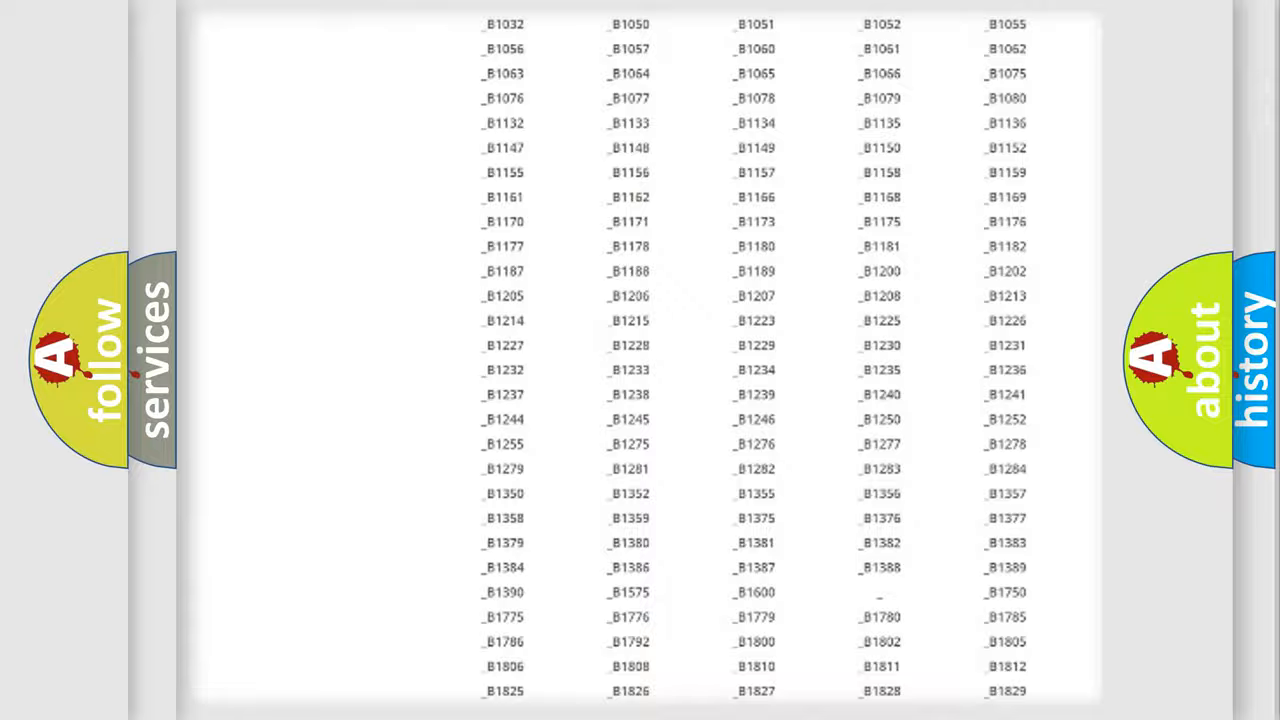